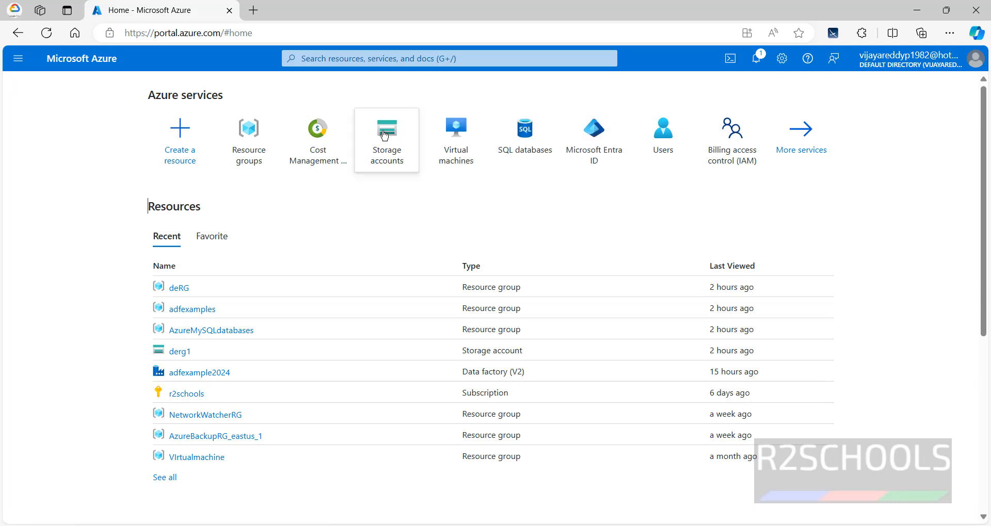
pyautogui.moveTo(384, 135)
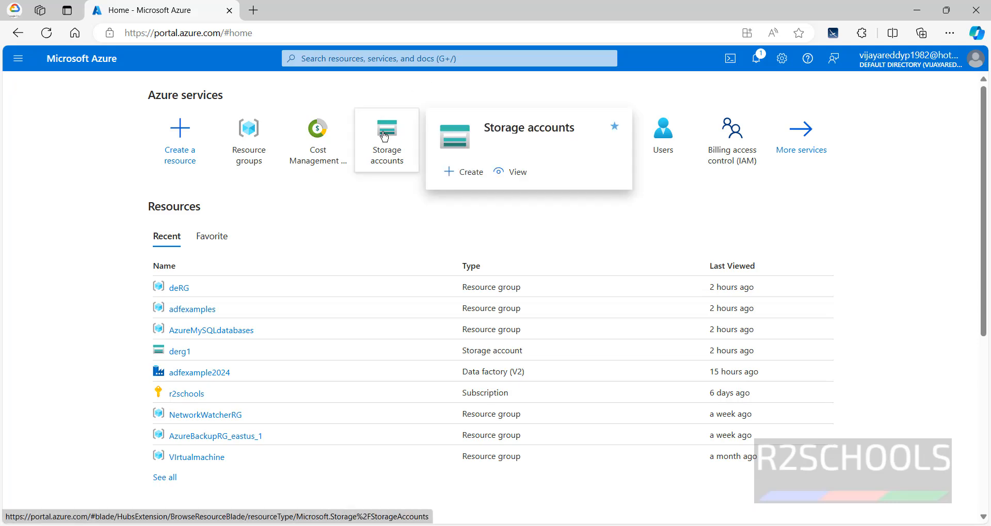
# - Show the derg1 storage account's storage browser and its Azure Storage Explorer links
pyautogui.click(386, 133)
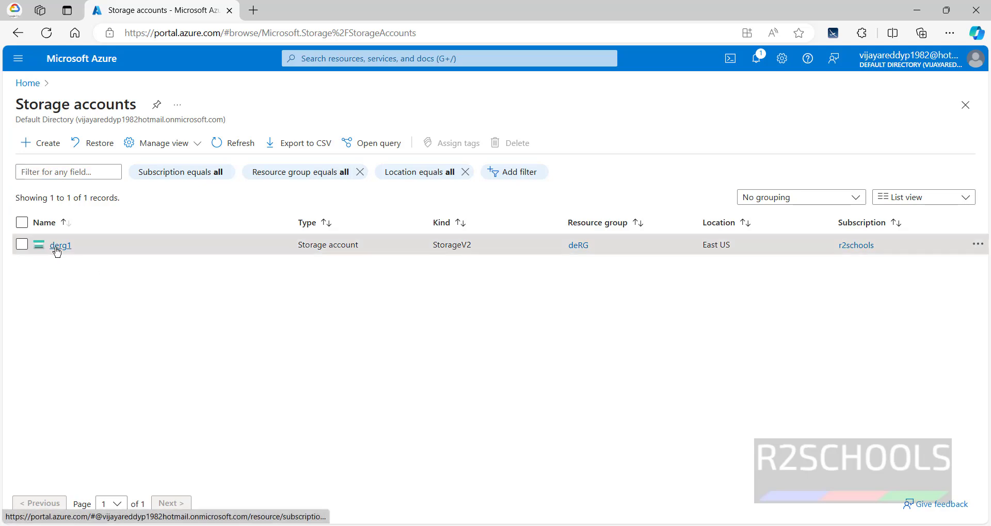
pyautogui.click(60, 245)
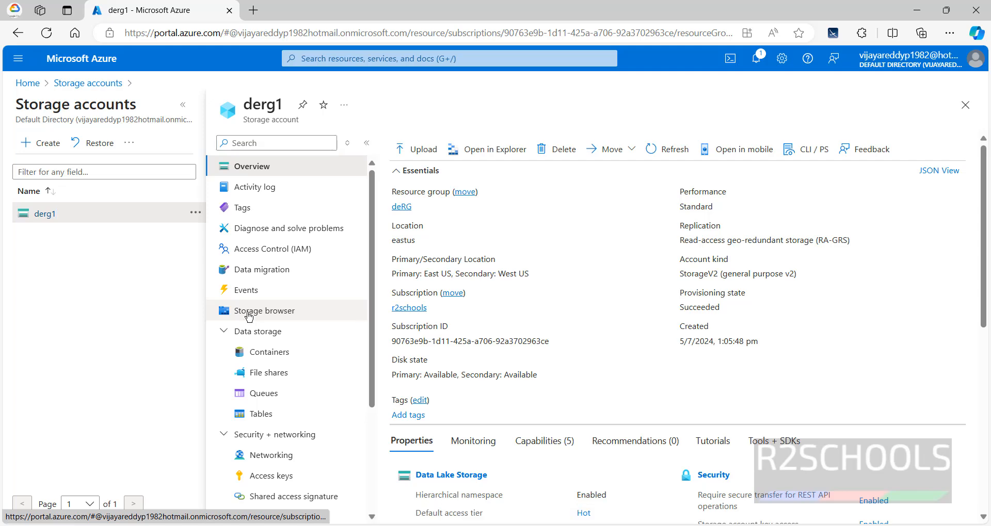
pyautogui.click(264, 311)
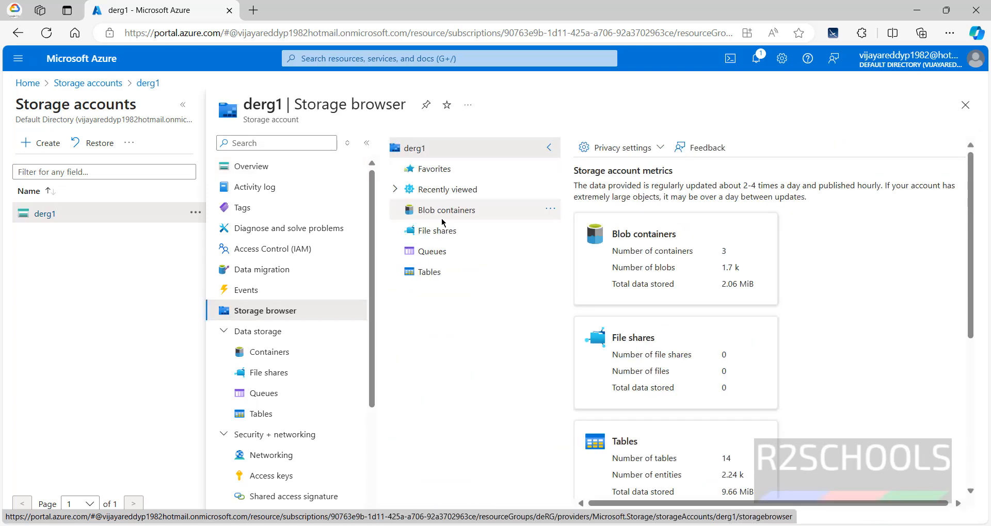
pyautogui.moveTo(432, 236)
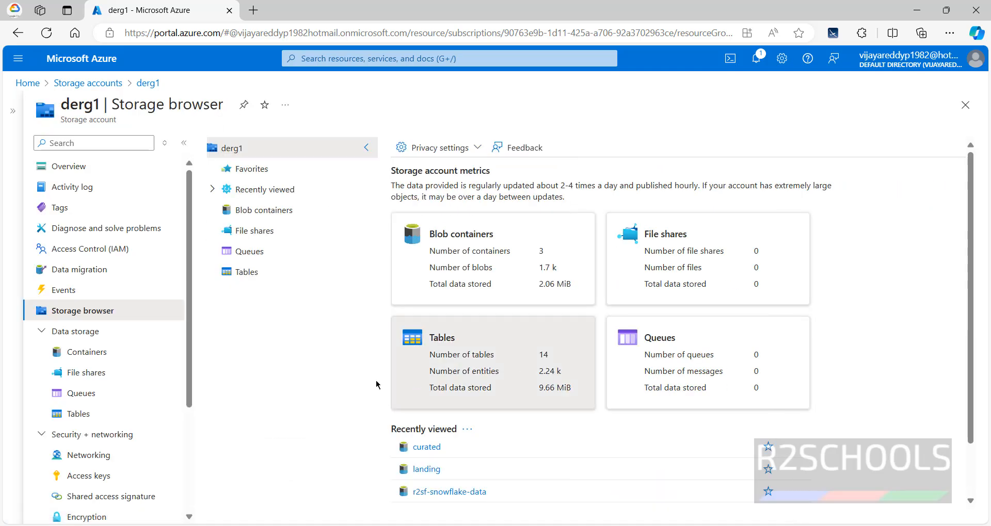
pyautogui.scroll(-3)
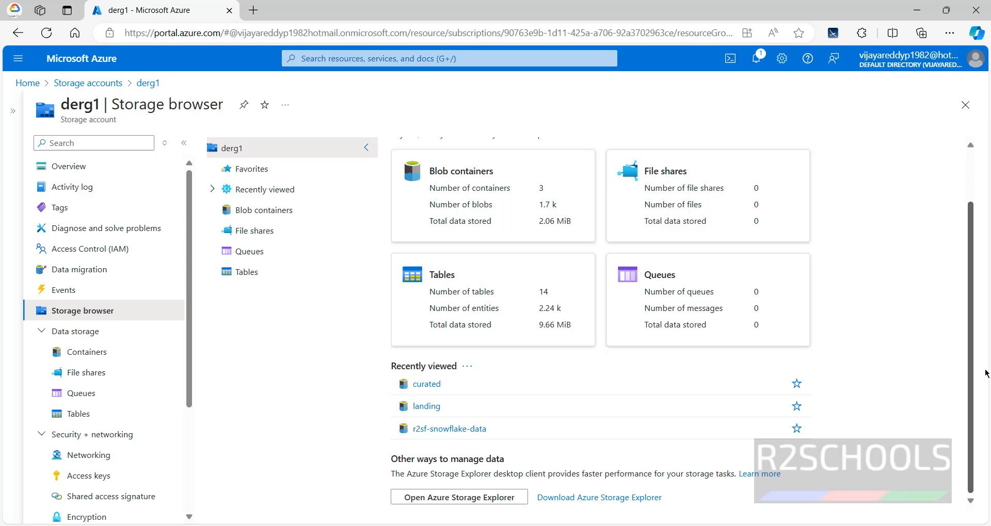
pyautogui.moveTo(601, 406)
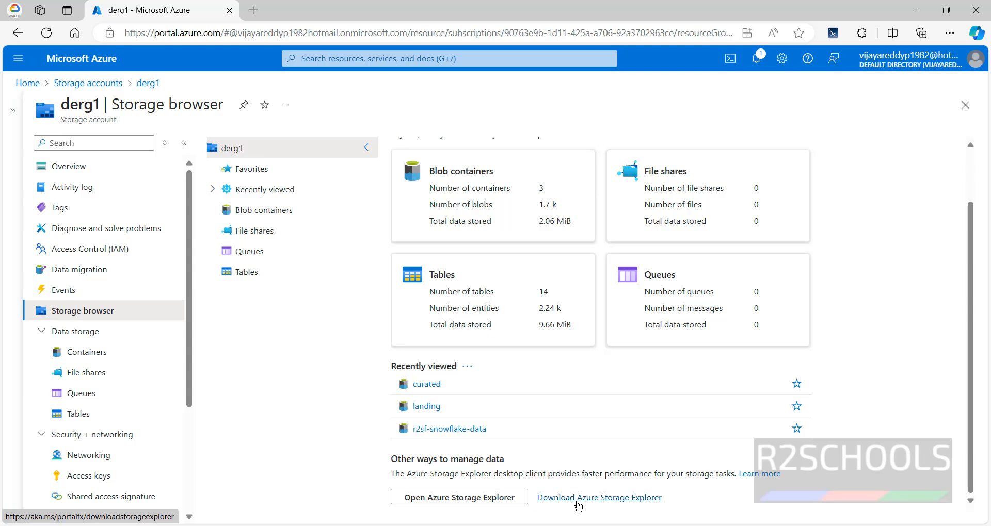
# - Download the Azure Storage Explorer Windows x64 installer from its product page
pyautogui.click(599, 498)
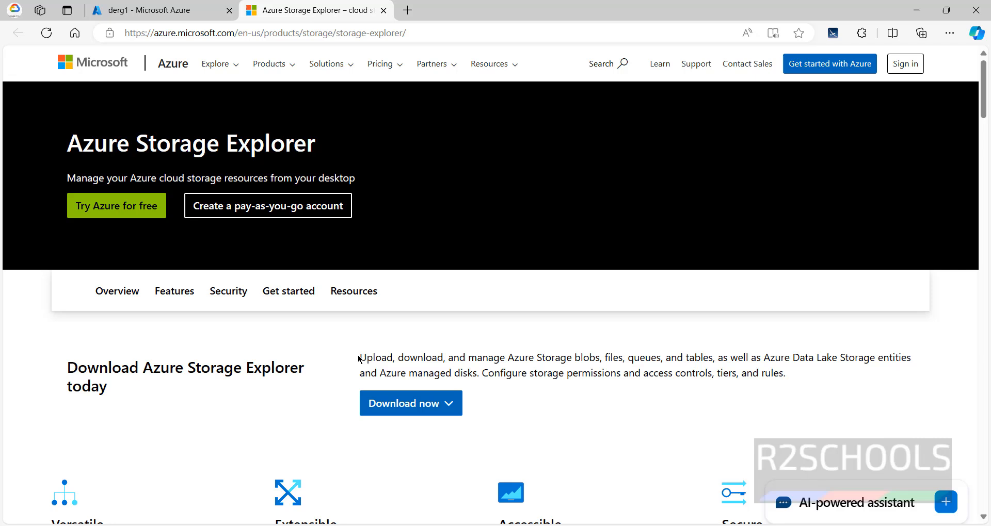
pyautogui.moveTo(493, 370)
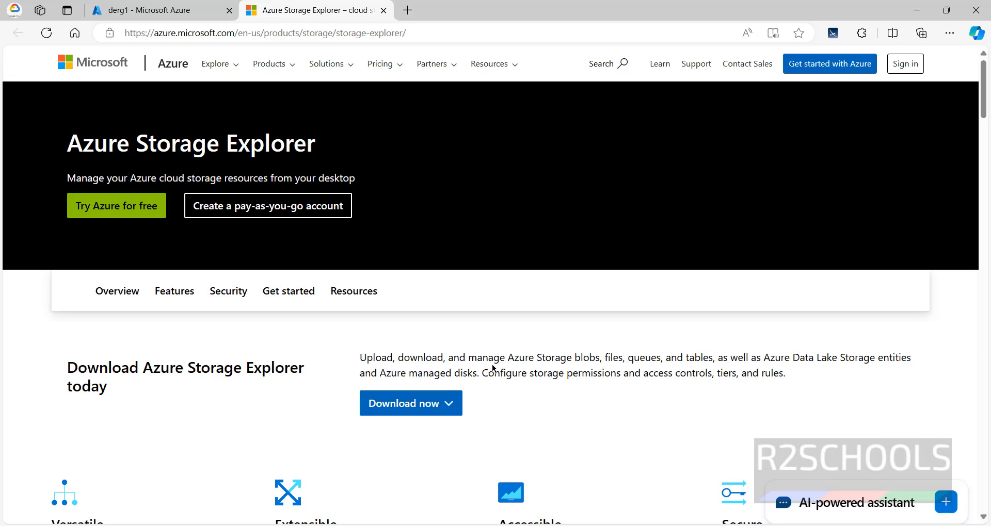
pyautogui.moveTo(615, 361)
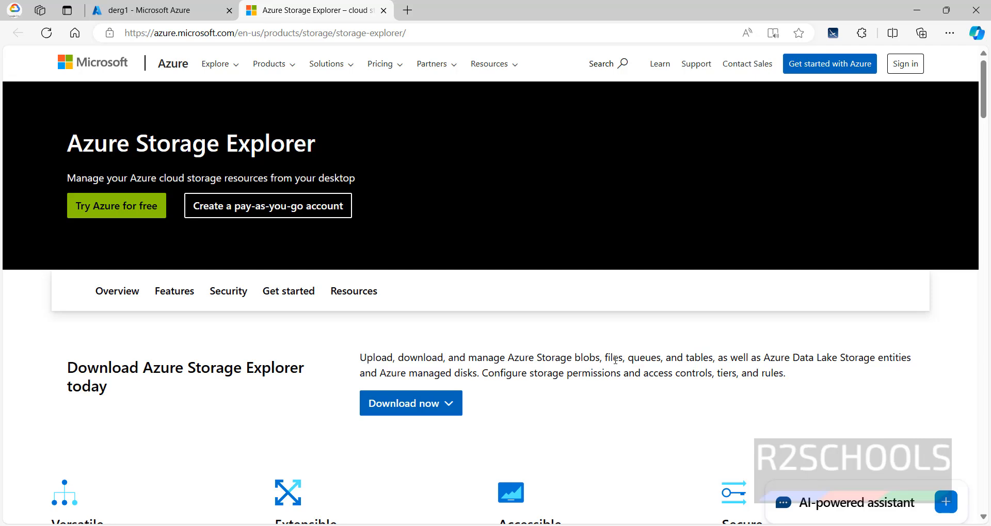
pyautogui.moveTo(446, 337)
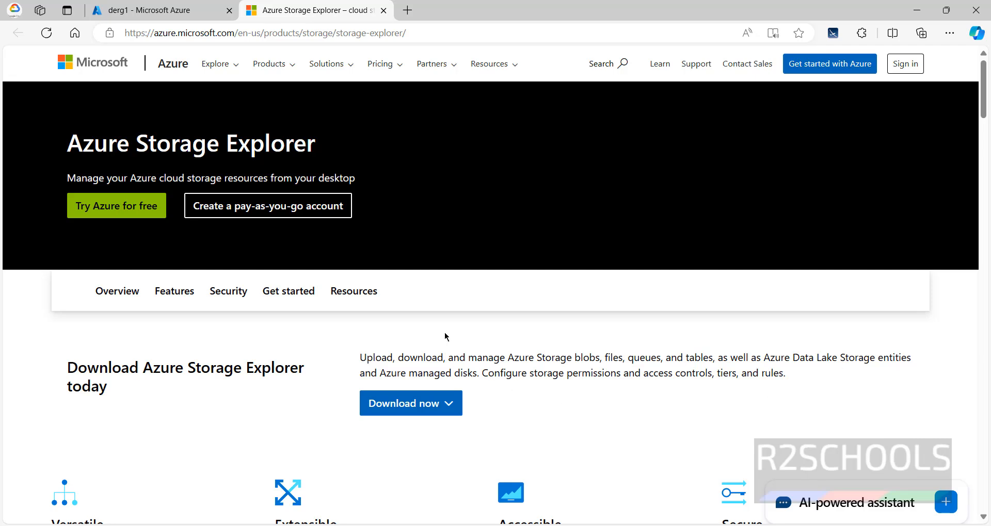
pyautogui.moveTo(450, 406)
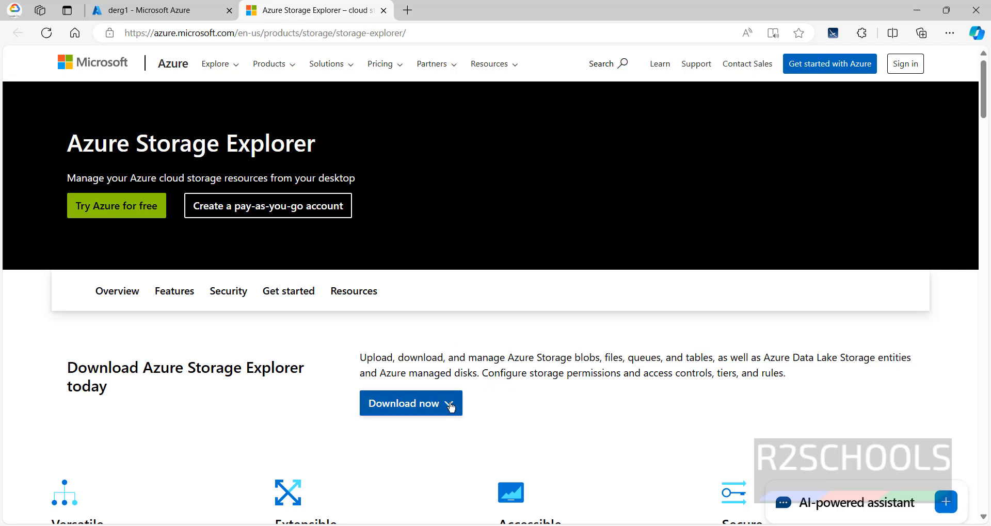
pyautogui.click(411, 403)
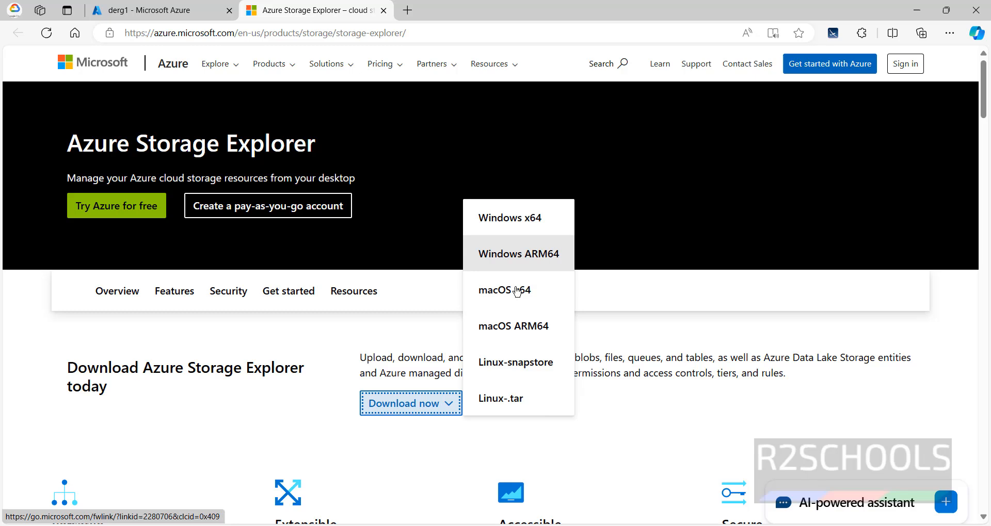
pyautogui.moveTo(537, 230)
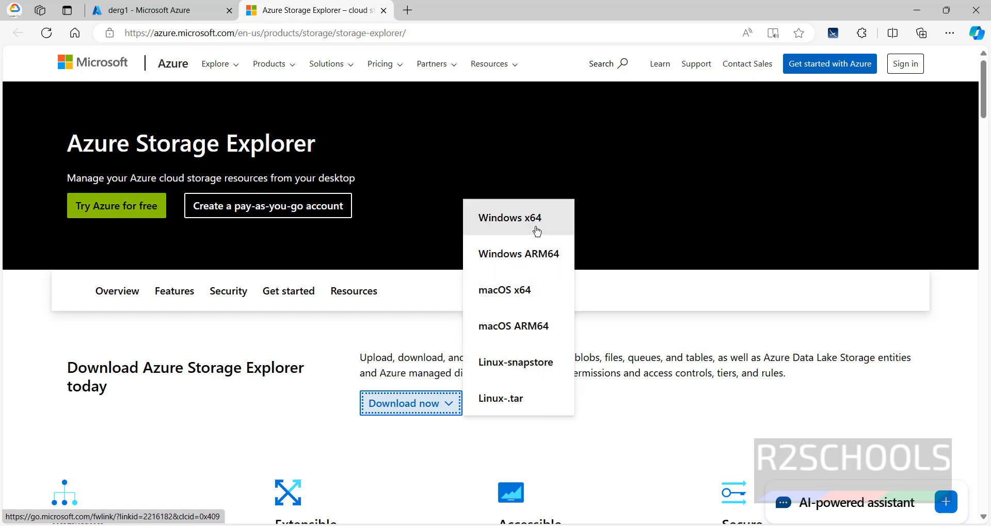
pyautogui.moveTo(499, 407)
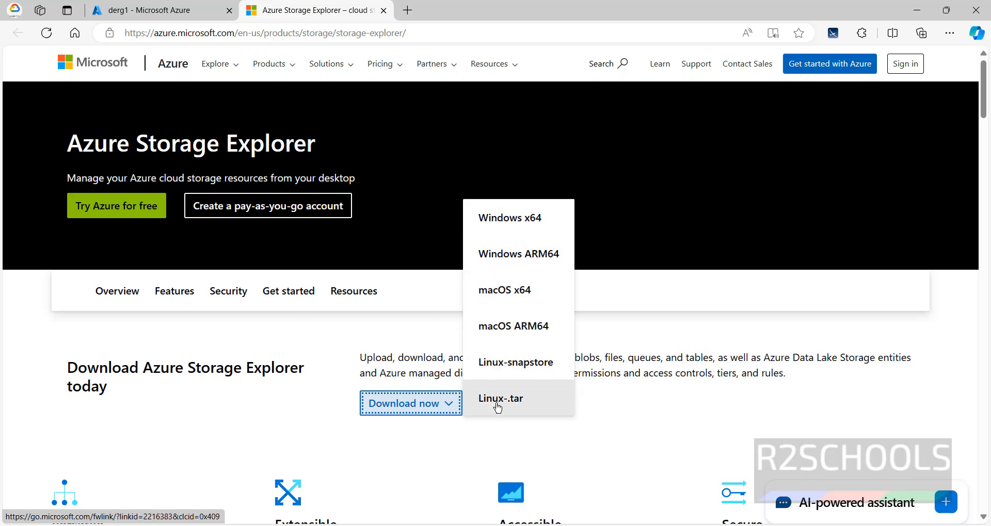
pyautogui.moveTo(526, 229)
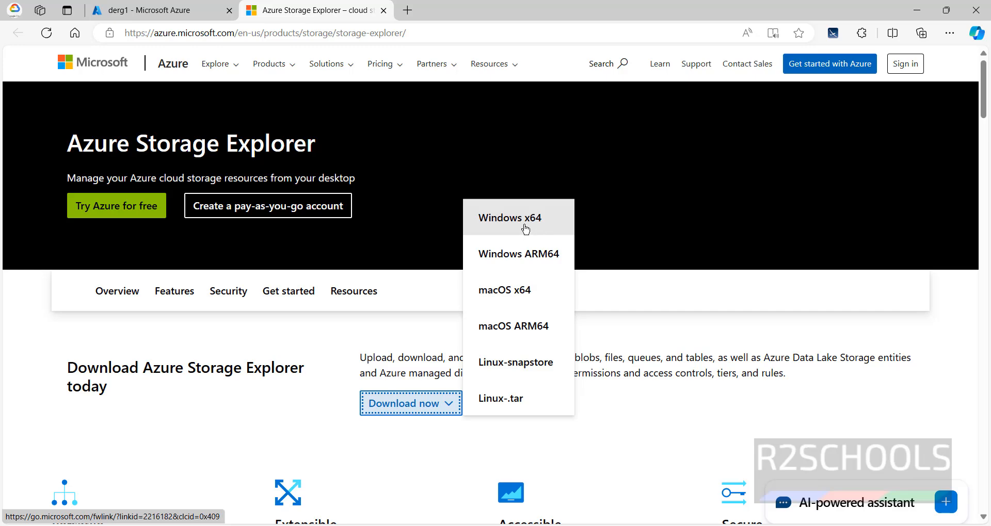
pyautogui.click(518, 218)
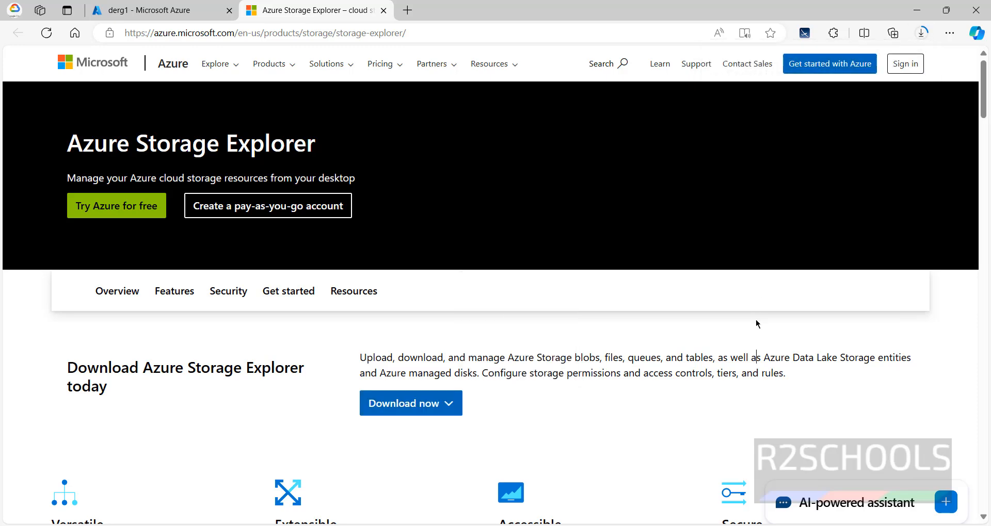
# - Run the downloaded installer, accept the license and keep the default .NET 8, folder and shortcut choices
pyautogui.click(920, 34)
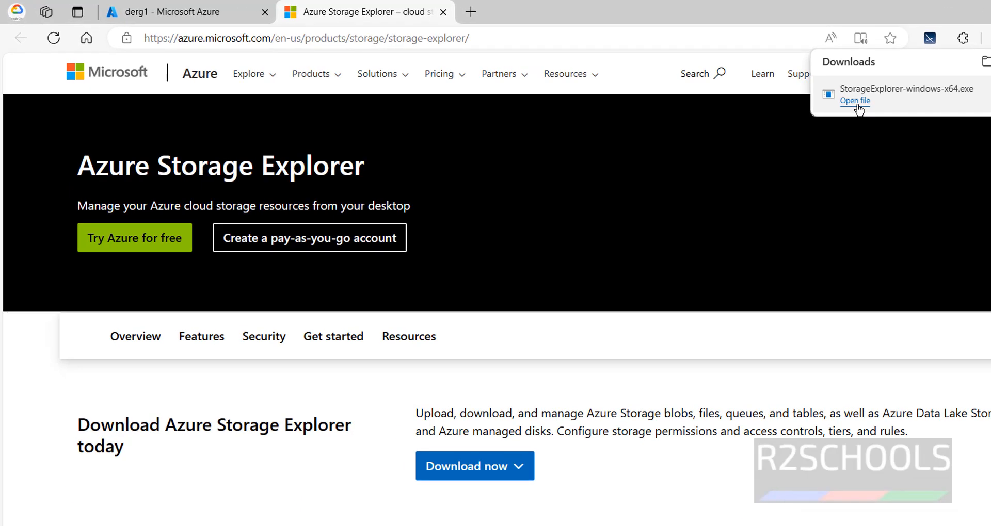
pyautogui.click(855, 101)
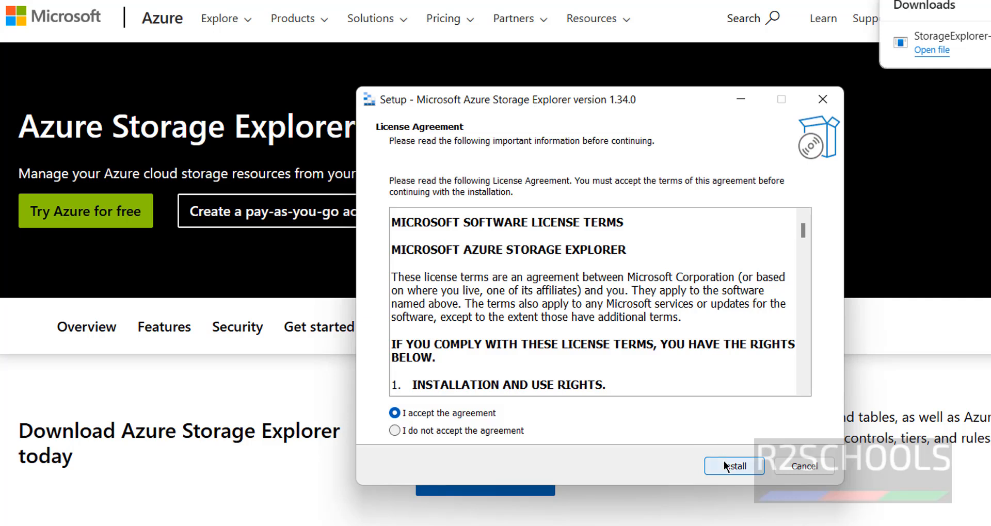
pyautogui.click(734, 466)
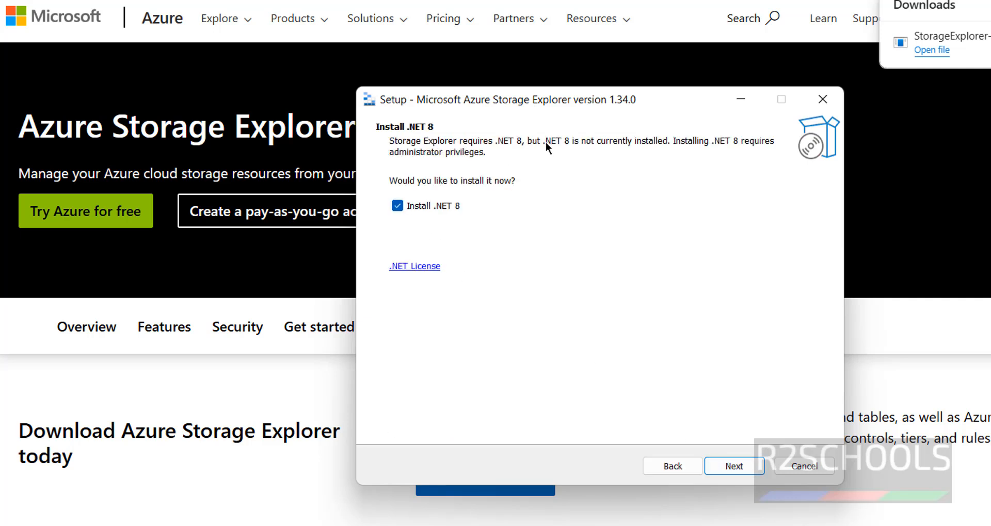
pyautogui.moveTo(785, 155)
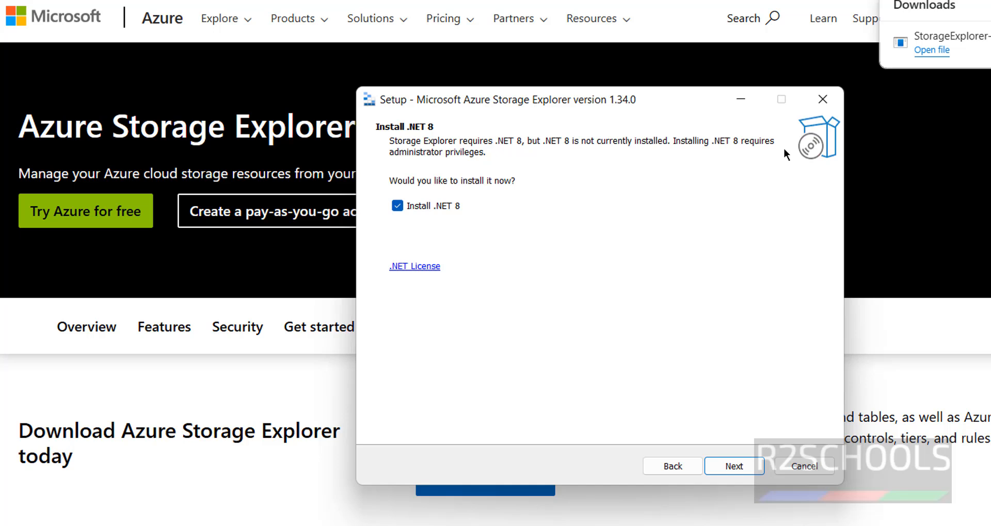
pyautogui.moveTo(745, 402)
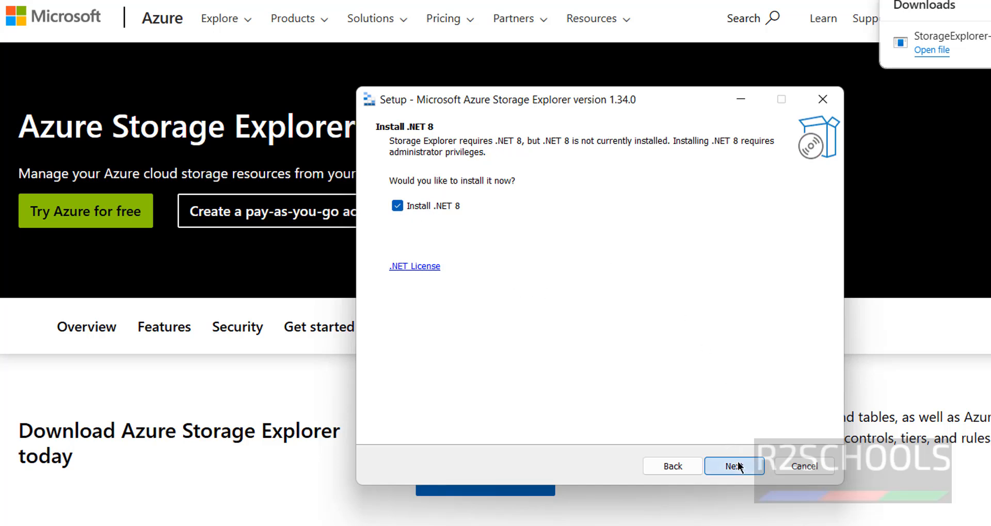
pyautogui.click(734, 466)
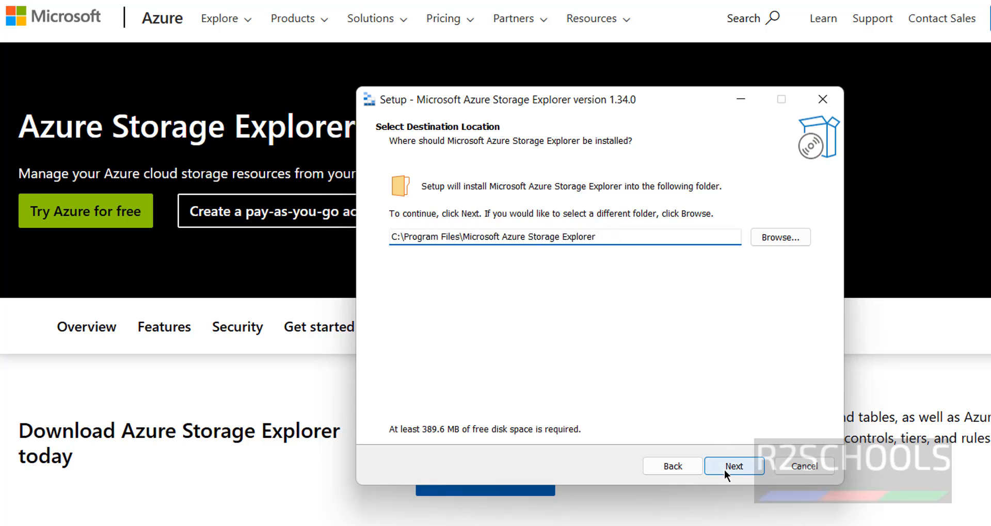
pyautogui.click(732, 467)
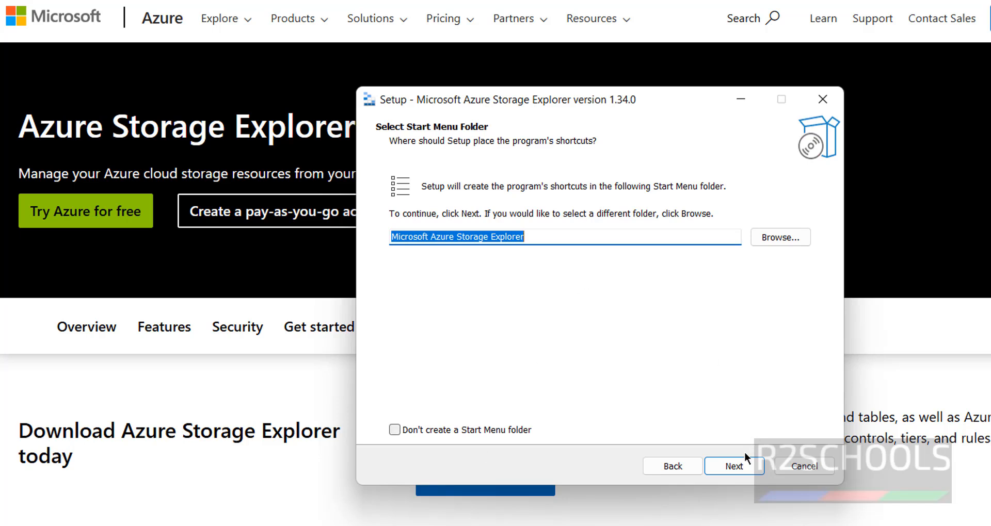
pyautogui.click(732, 467)
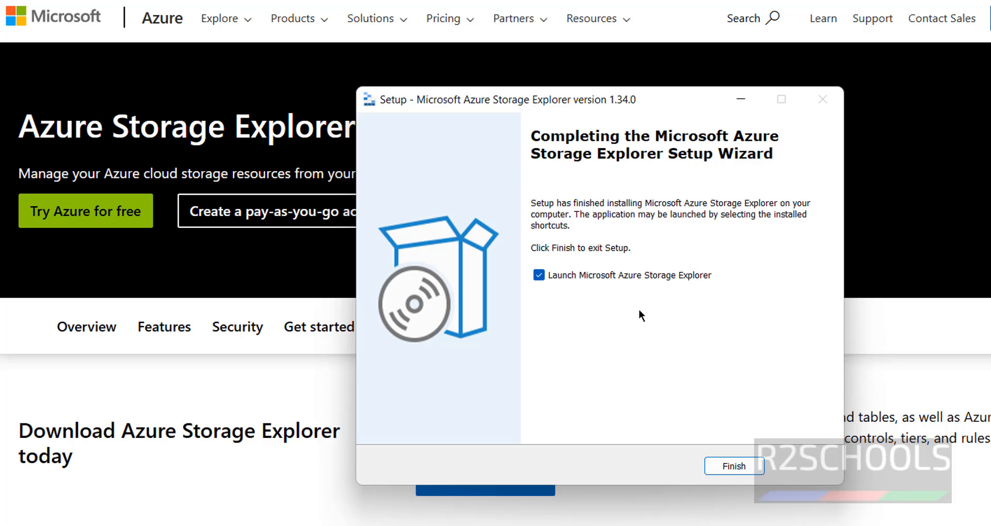
pyautogui.moveTo(438, 521)
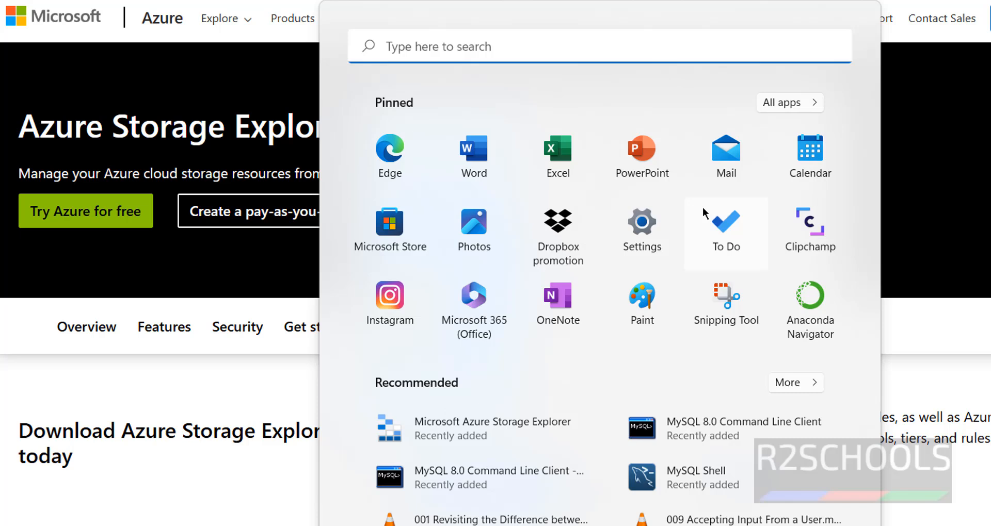
pyautogui.click(789, 102)
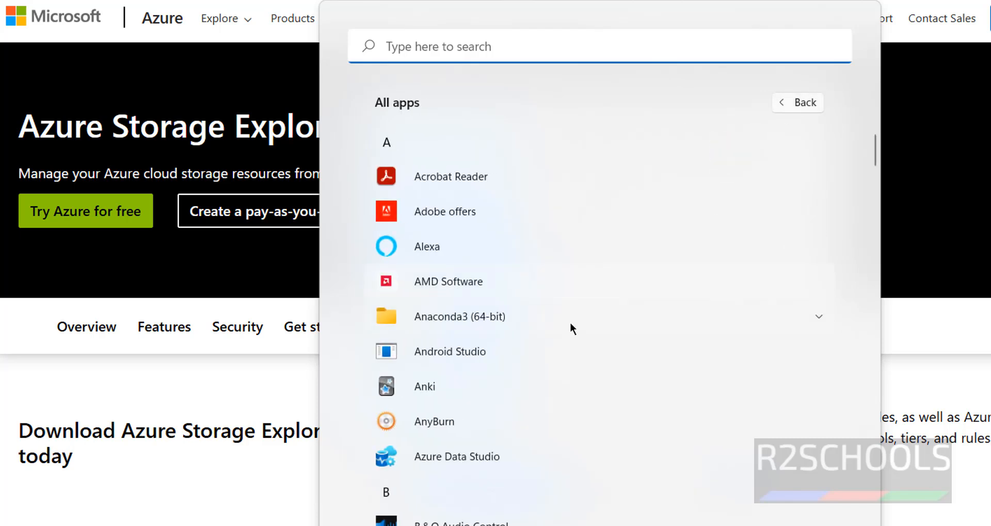
pyautogui.scroll(-3)
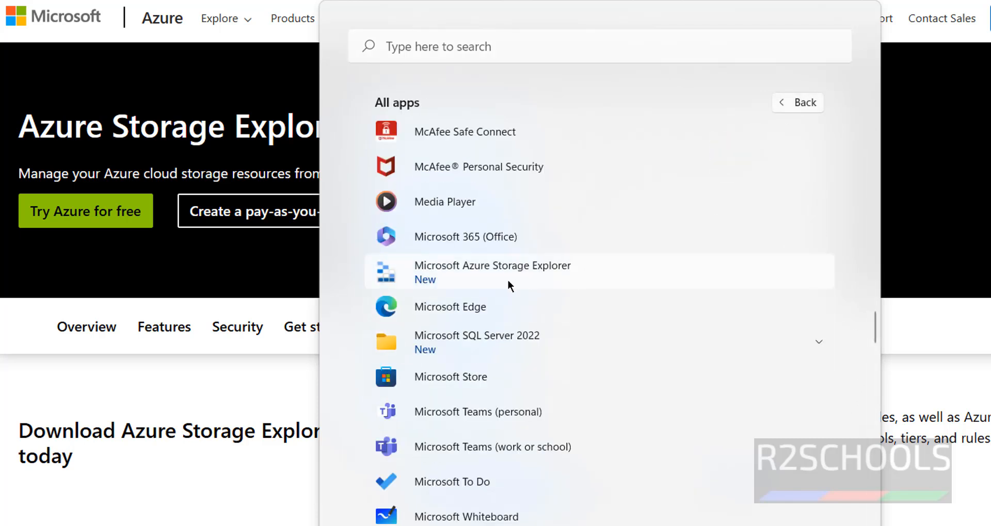
pyautogui.moveTo(534, 273)
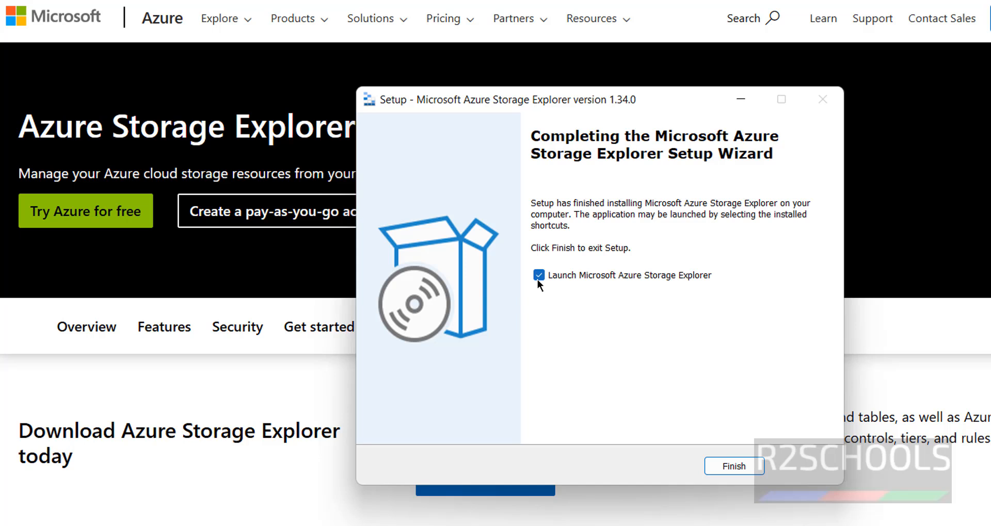
pyautogui.moveTo(617, 290)
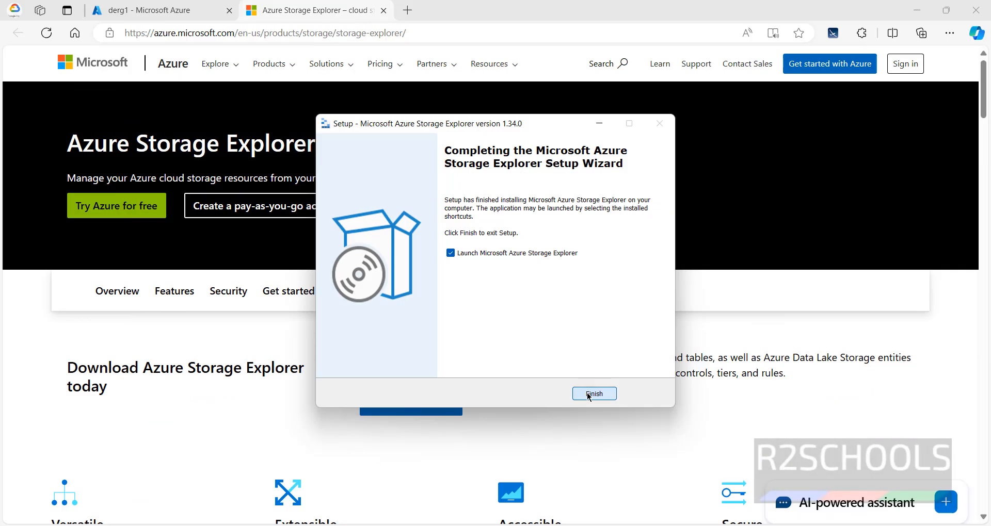
# - Launch Storage Explorer from the finished setup and maximize its window
pyautogui.click(594, 394)
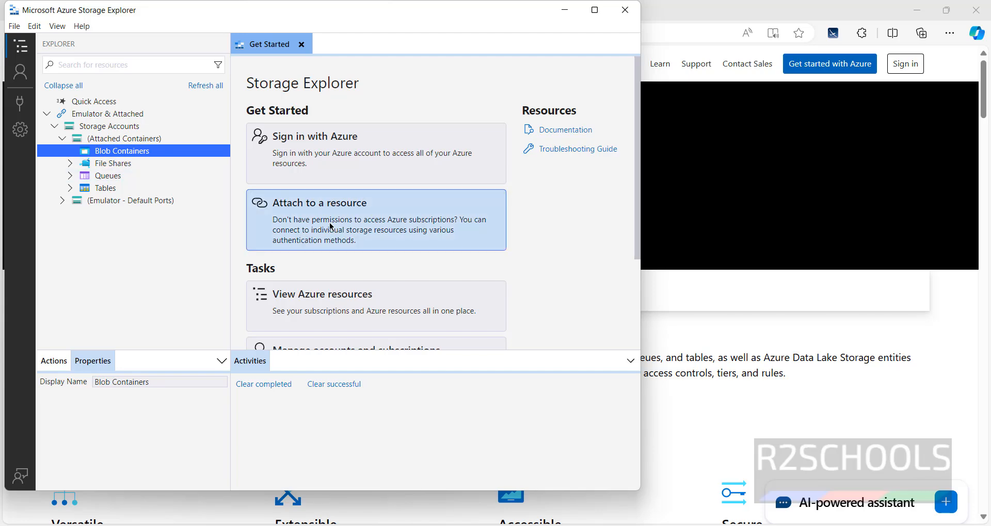
pyautogui.moveTo(596, 11)
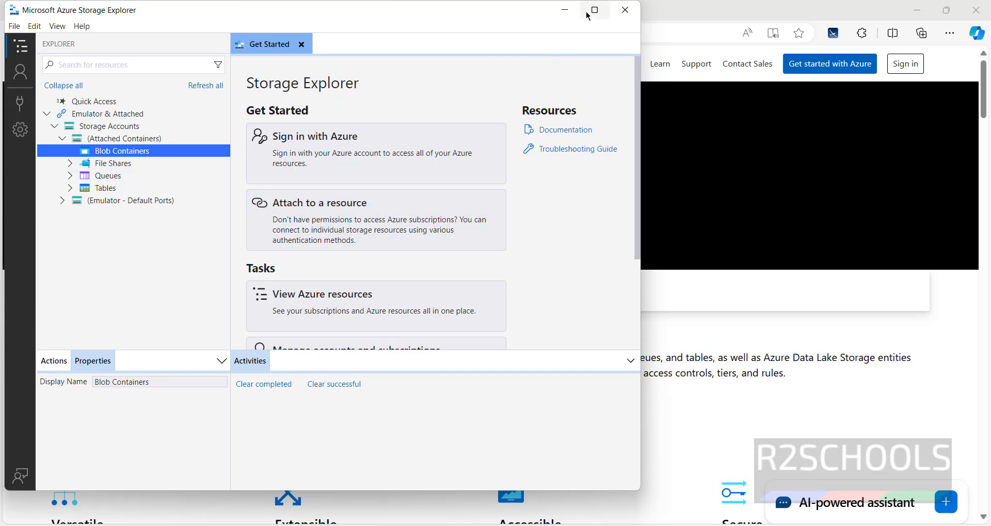
pyautogui.click(596, 11)
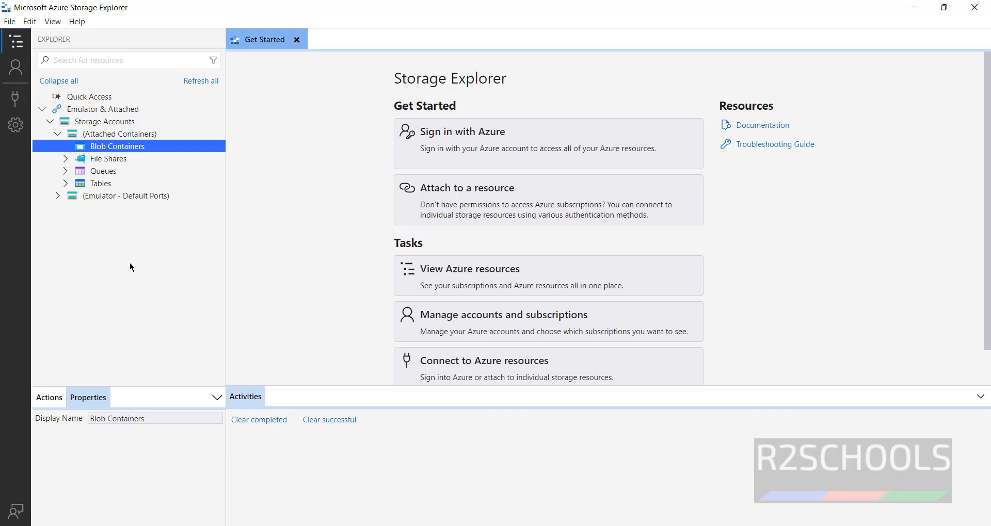
pyautogui.moveTo(15, 102)
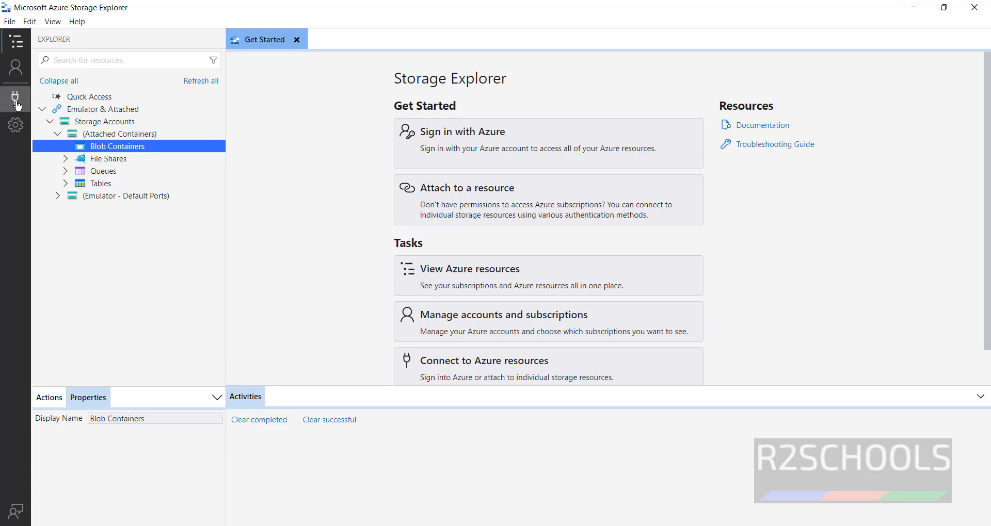
pyautogui.moveTo(18, 103)
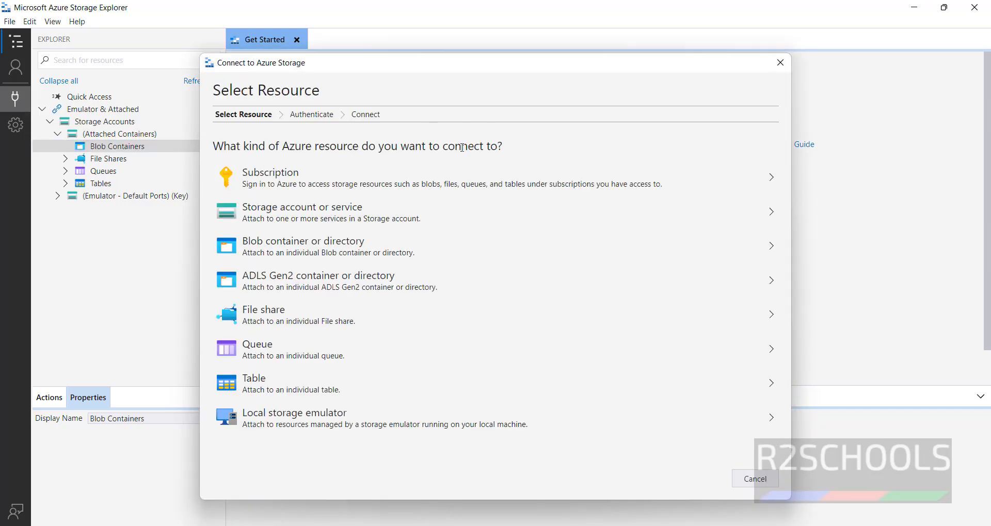
# - Connect through a Subscription with the Azure environment and sign in via the browser
pyautogui.click(279, 173)
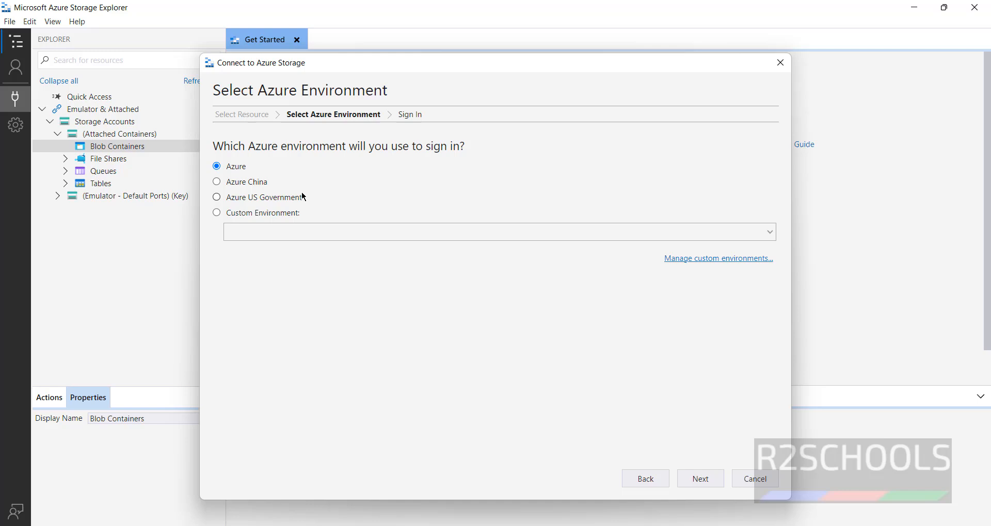
pyautogui.moveTo(539, 257)
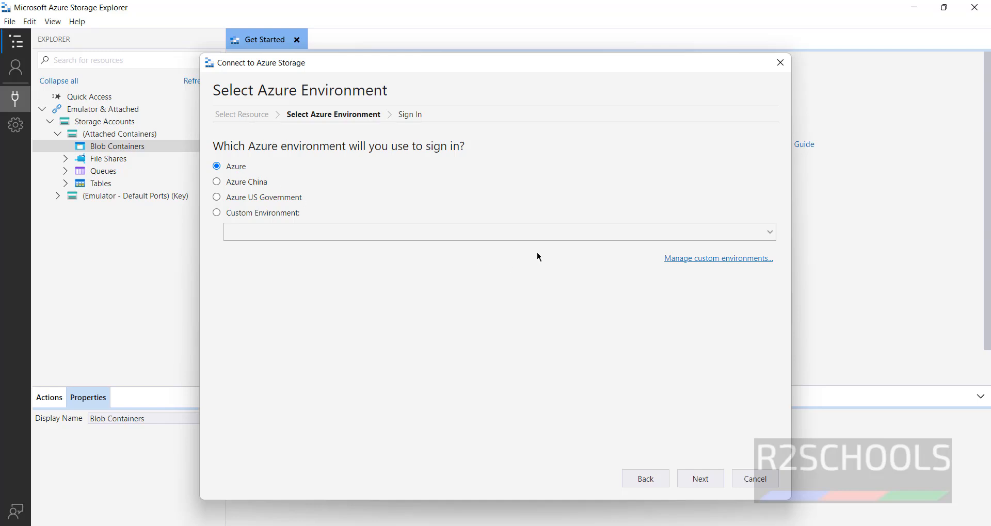
pyautogui.click(700, 478)
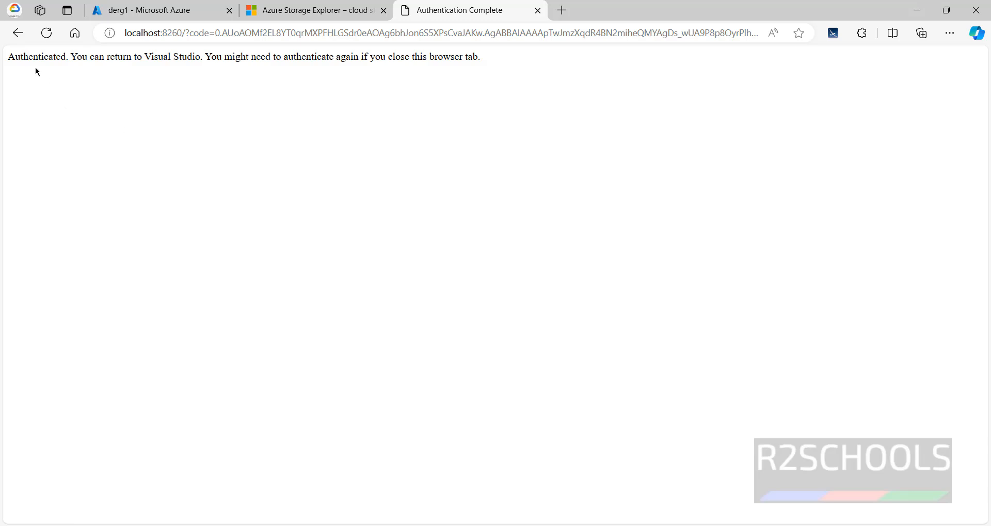
pyautogui.moveTo(159, 71)
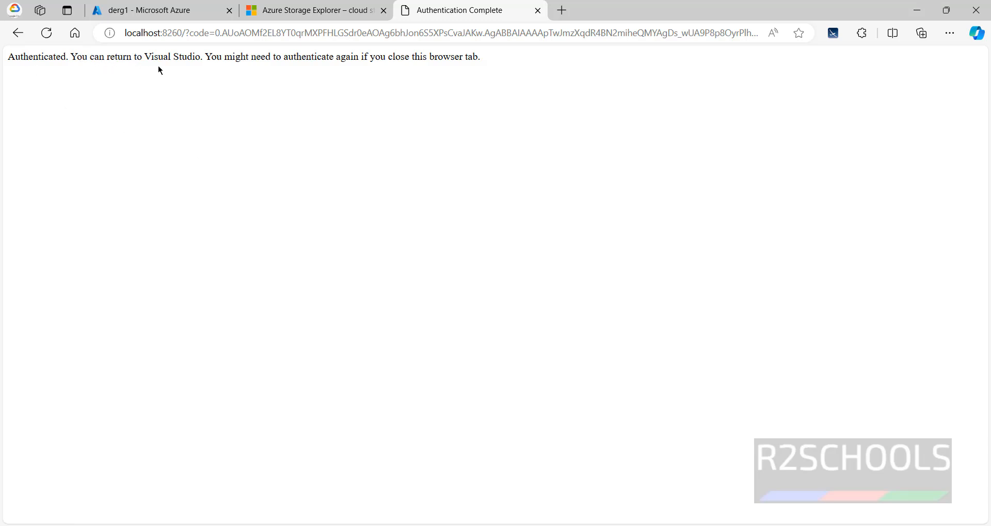
pyautogui.moveTo(198, 68)
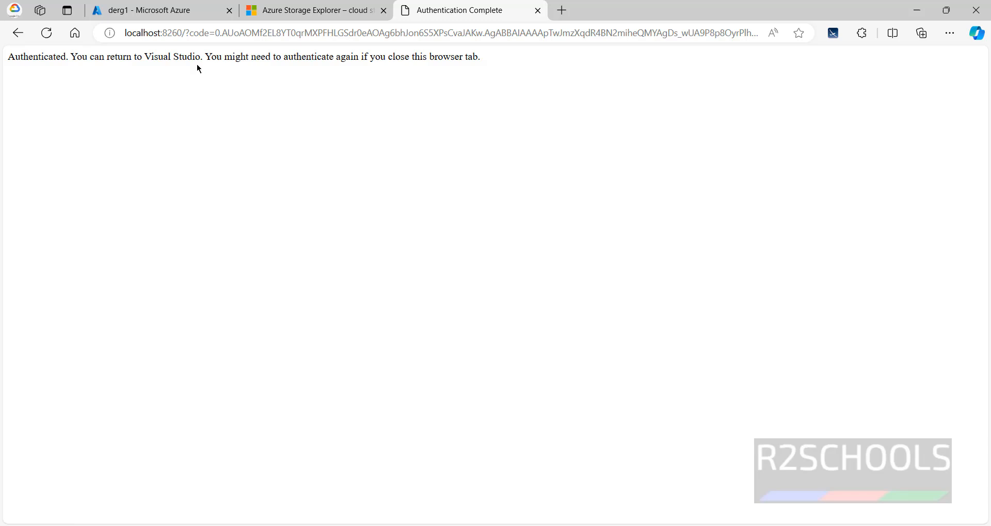
pyautogui.moveTo(359, 70)
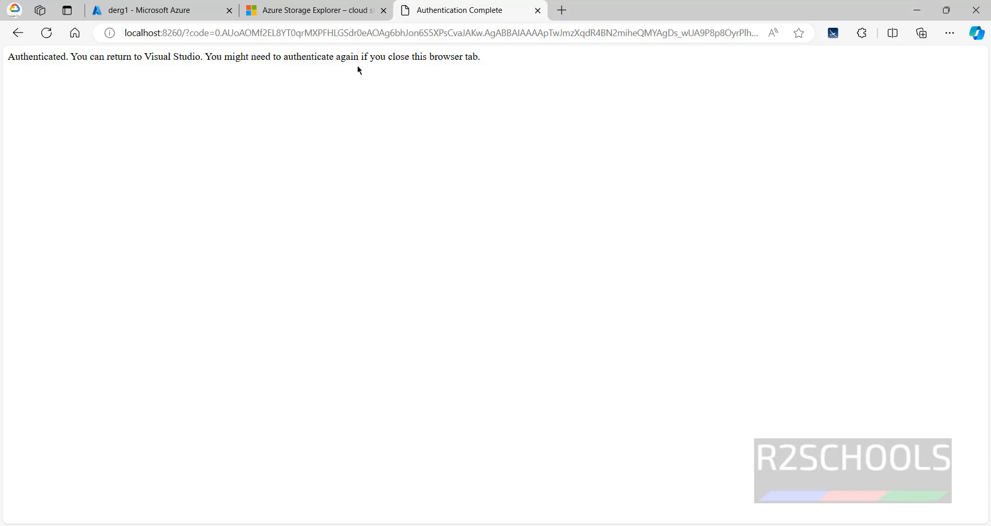
pyautogui.moveTo(463, 73)
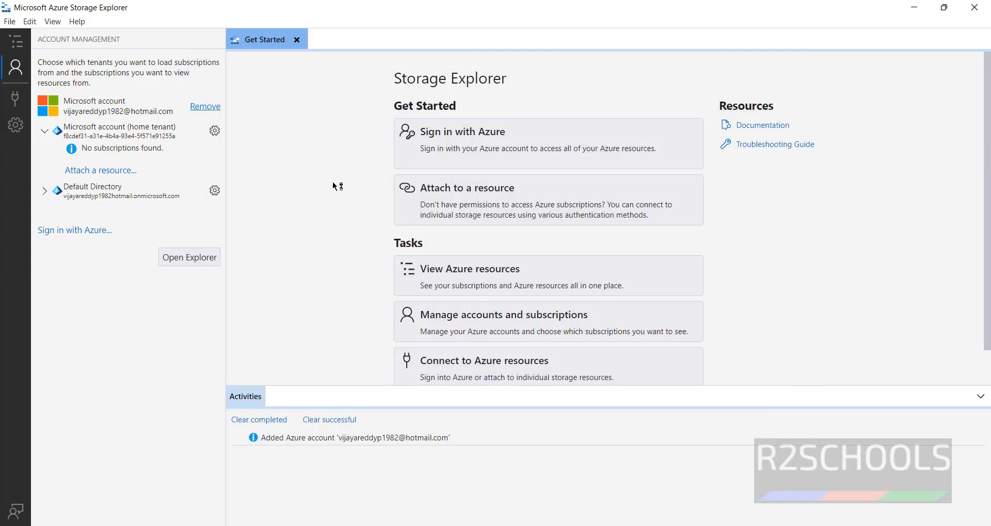
pyautogui.moveTo(126, 121)
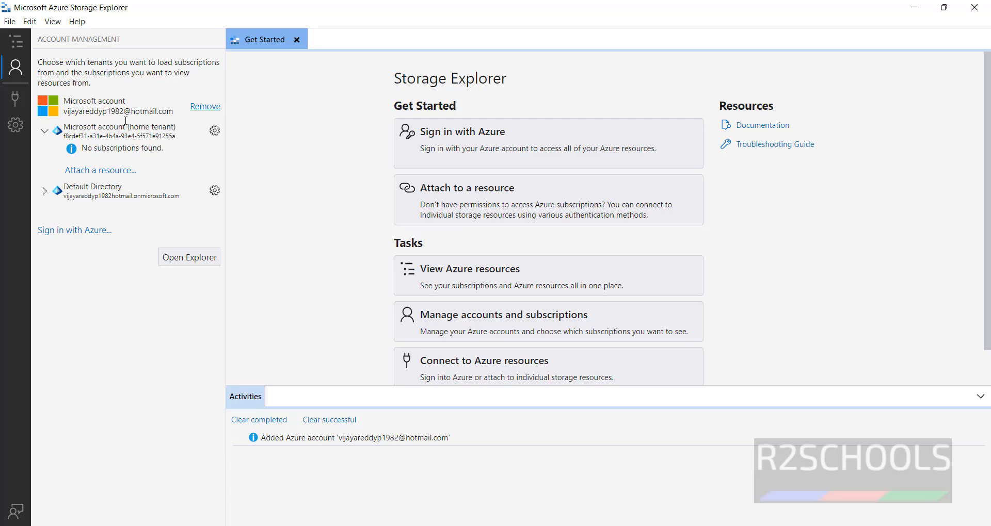
# - Browse and collapse the resource tree, then show Account Management with the Default Directory tenant
pyautogui.click(45, 191)
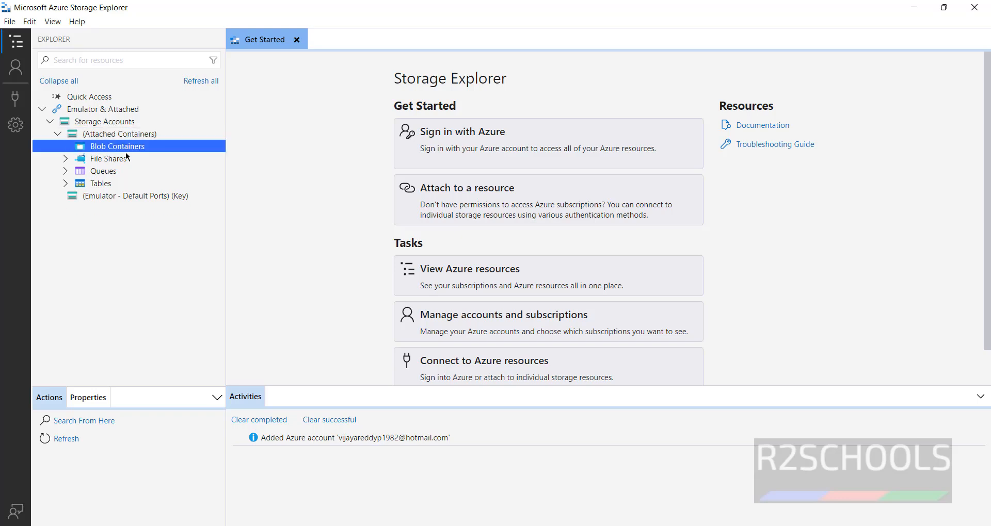
pyautogui.click(122, 134)
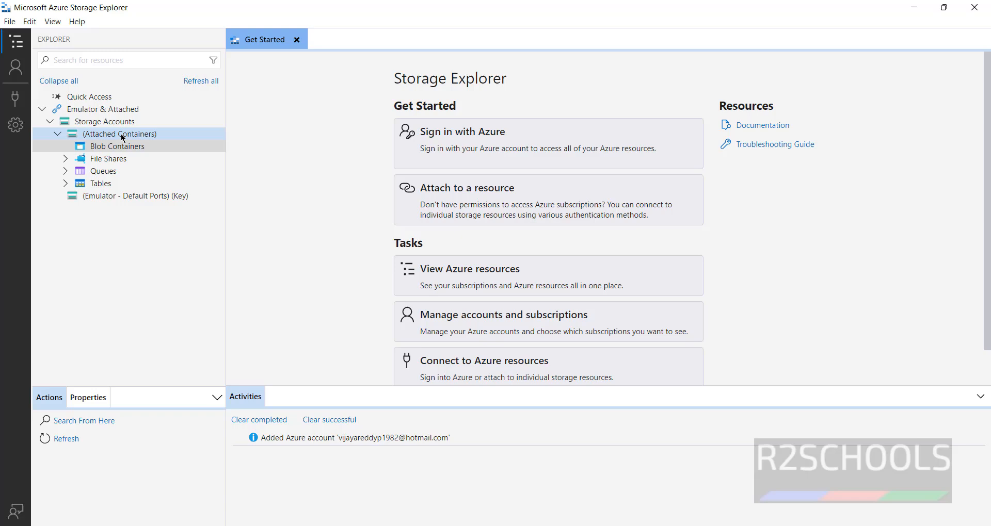
pyautogui.click(105, 122)
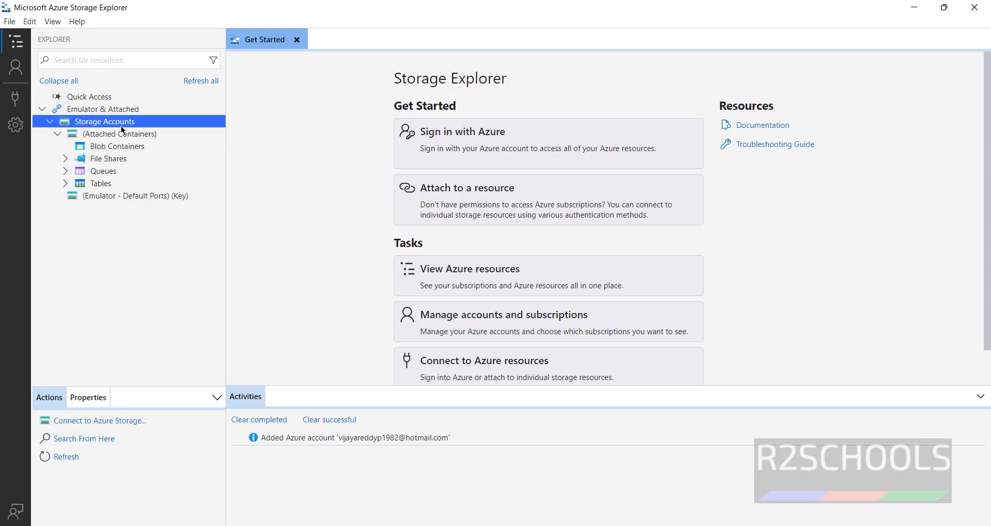
pyautogui.click(200, 81)
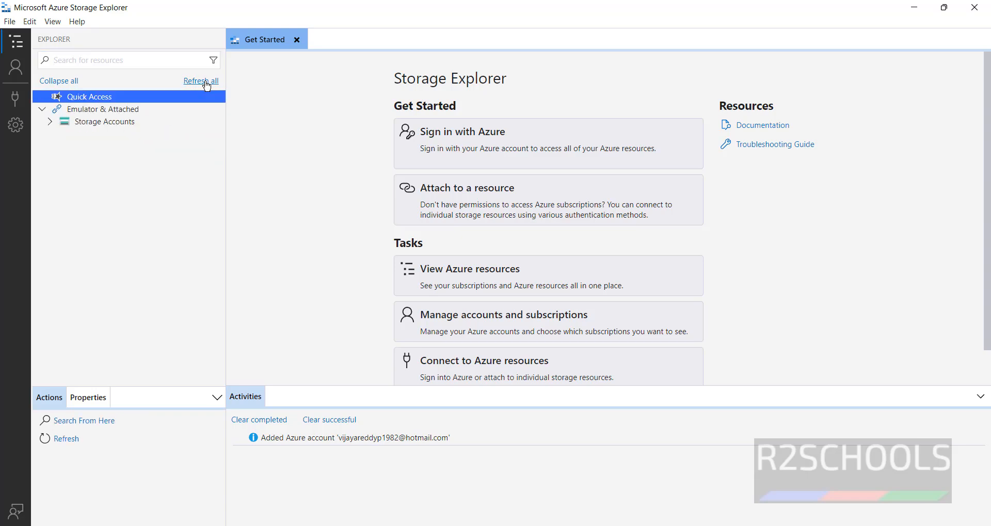
pyautogui.click(17, 68)
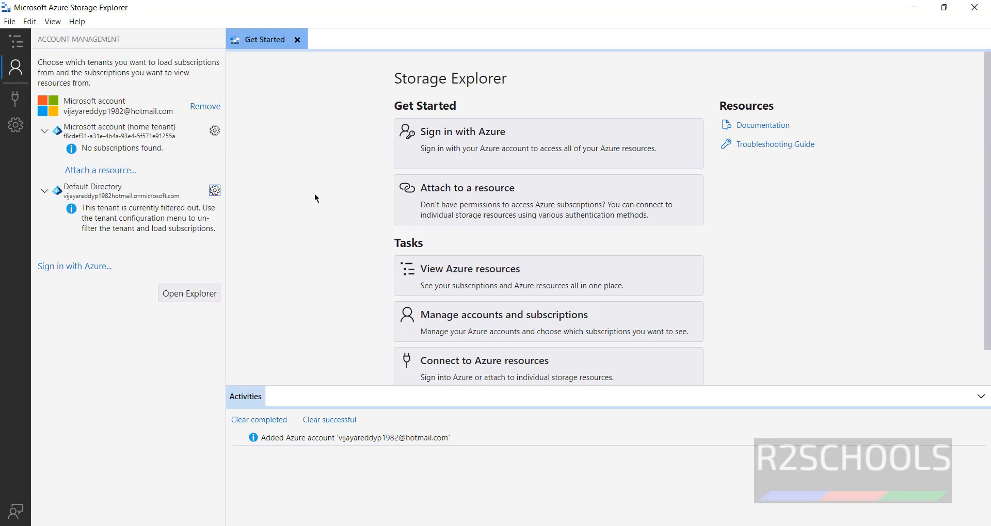
pyautogui.moveTo(236, 203)
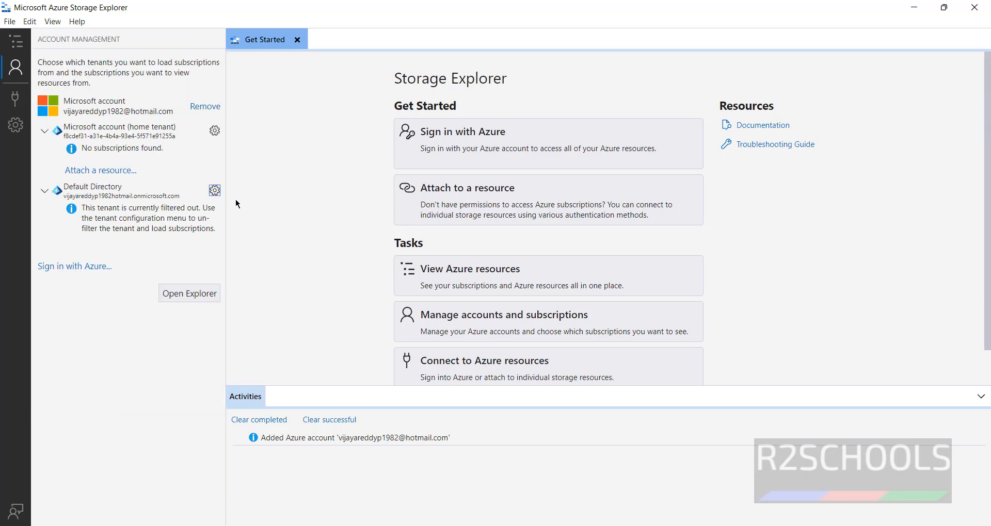
pyautogui.moveTo(215, 191)
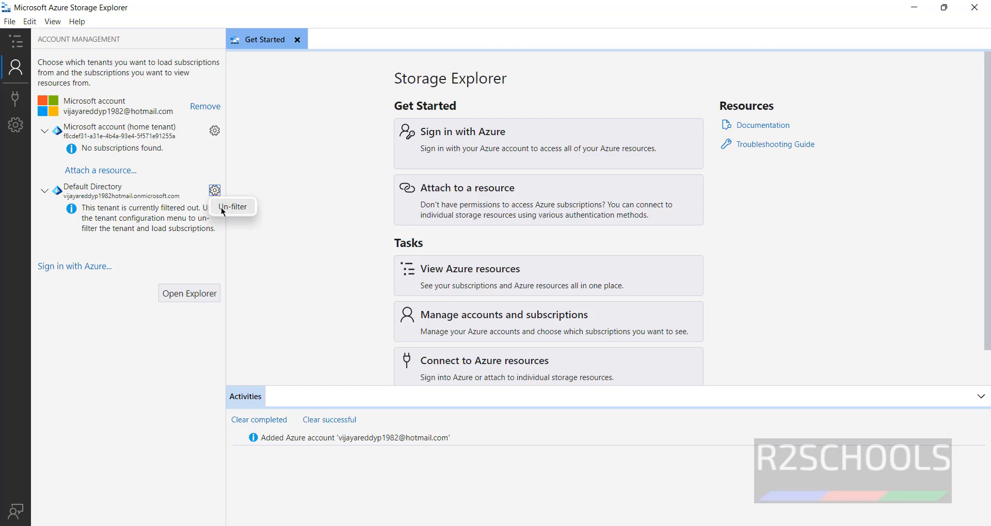
# - Un-filter and reauthenticate the Default Directory tenant so its r2schools subscription loads
pyautogui.click(232, 207)
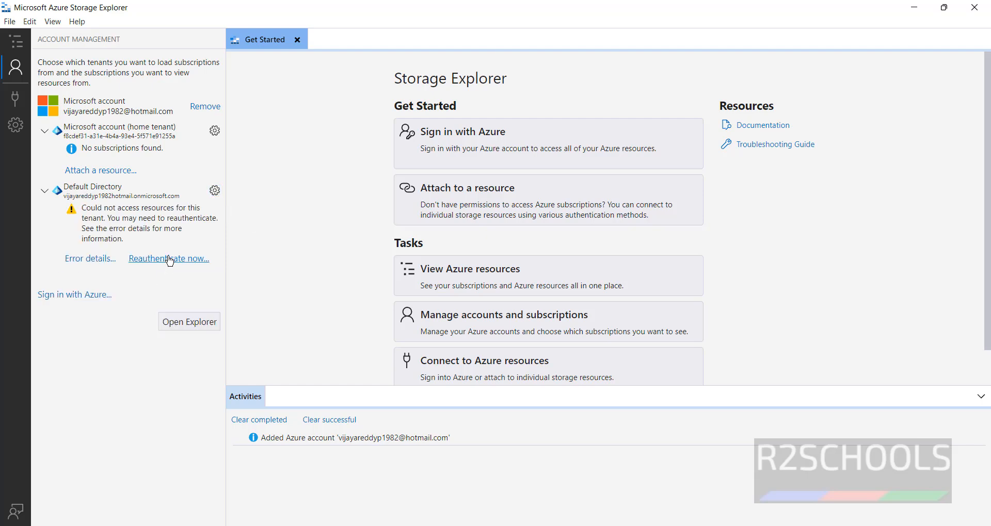
pyautogui.click(168, 258)
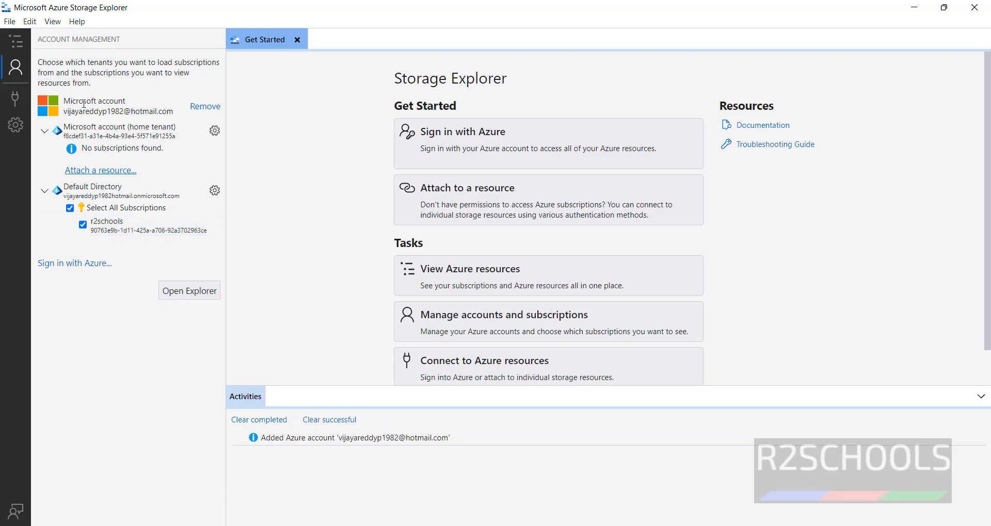
pyautogui.click(18, 41)
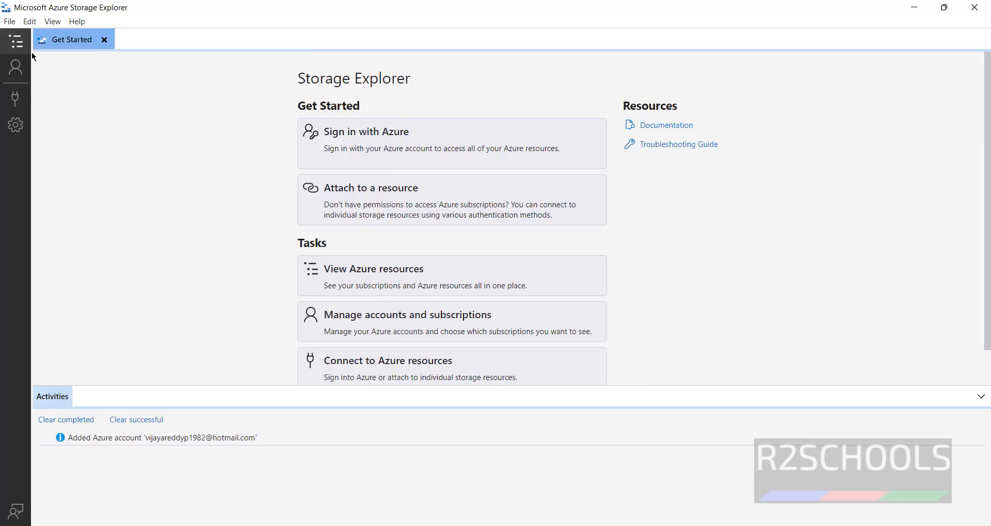
# - Expand the r2schools subscription's derg1 storage account in the resource tree
pyautogui.click(16, 39)
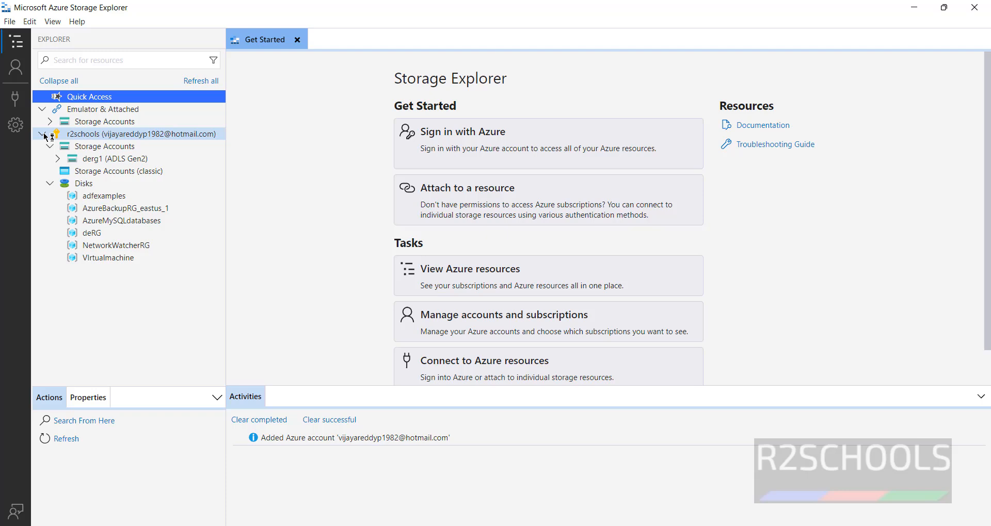
pyautogui.doubleClick(126, 208)
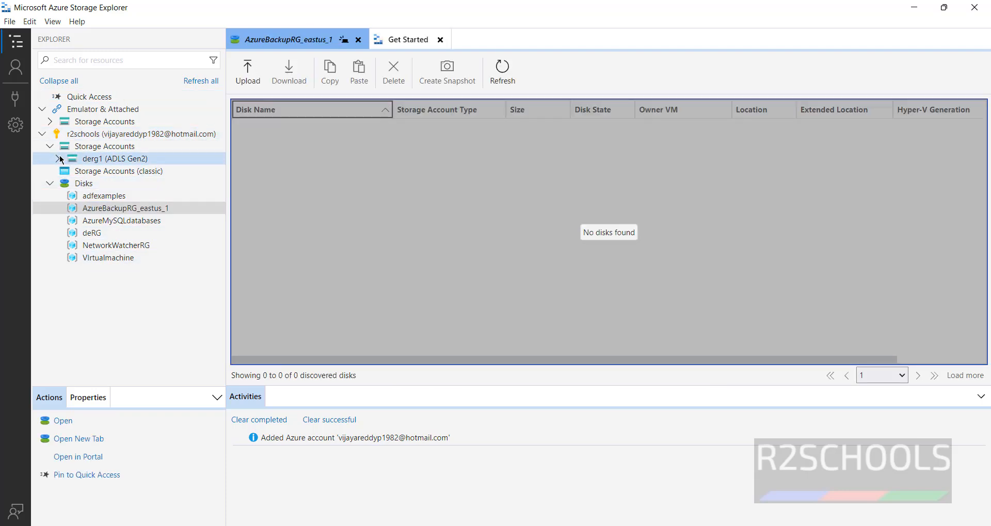
pyautogui.click(117, 159)
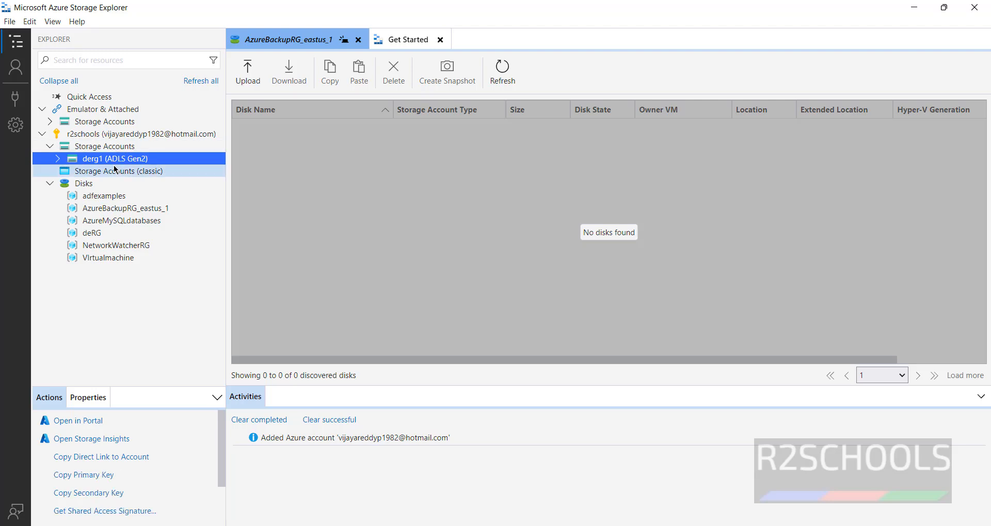
pyautogui.click(53, 159)
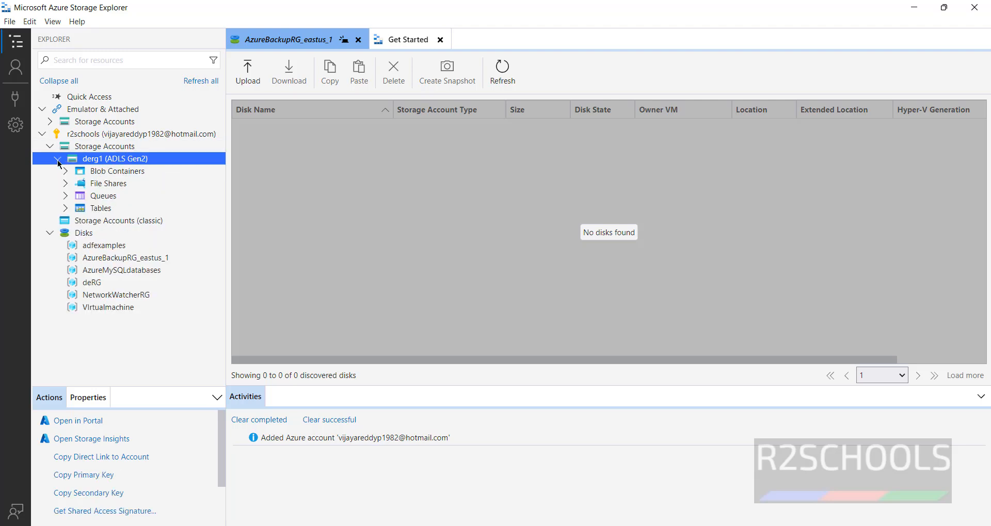
# - Compare with derg1's Containers page in the Azure Portal and return to Storage Explorer
pyautogui.click(117, 172)
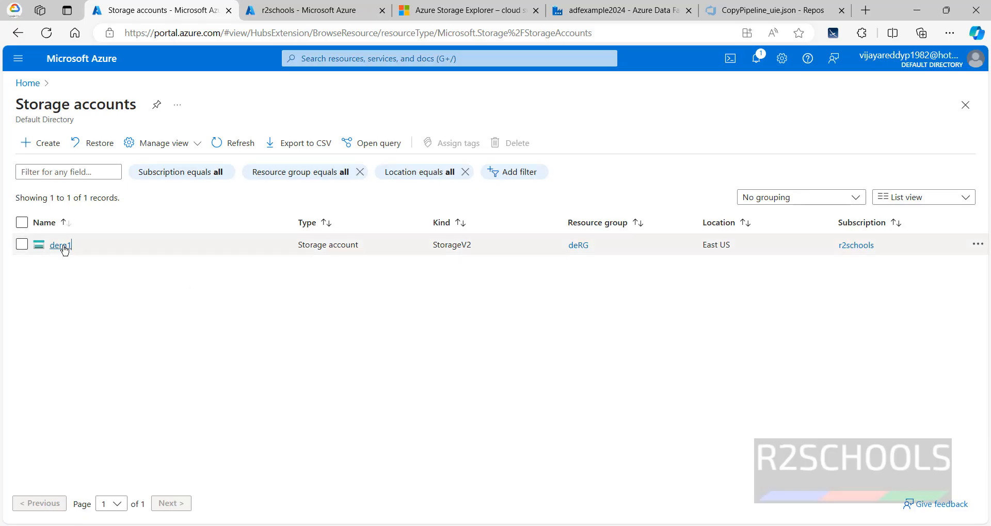
pyautogui.click(57, 246)
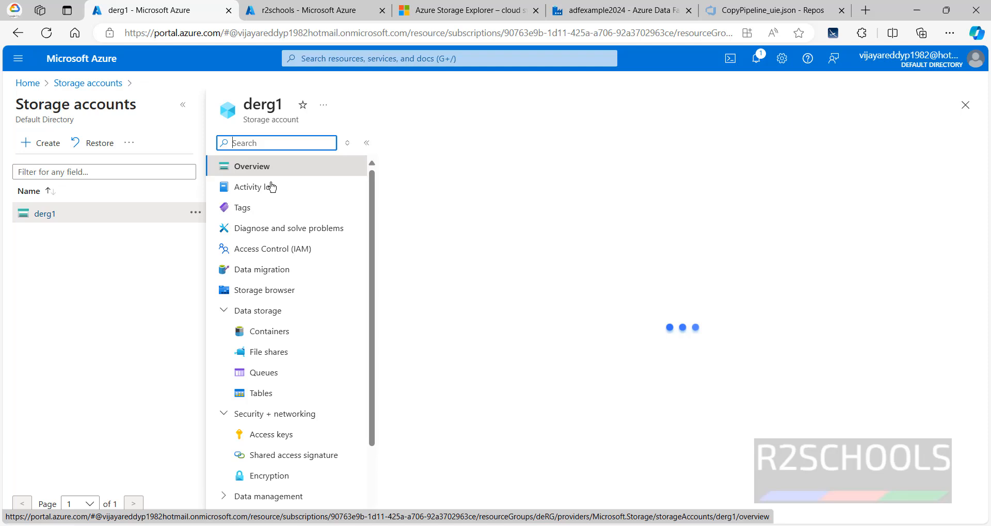
pyautogui.click(270, 352)
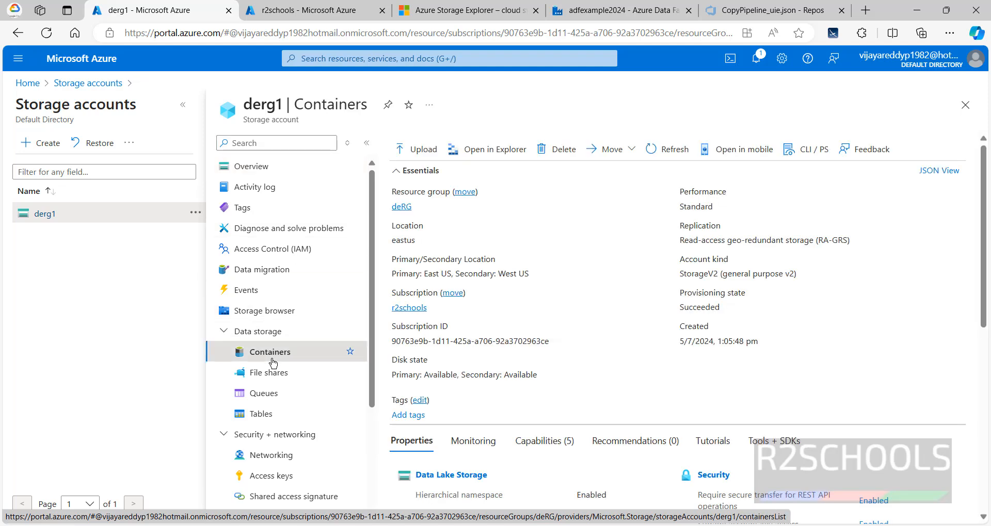
pyautogui.click(271, 352)
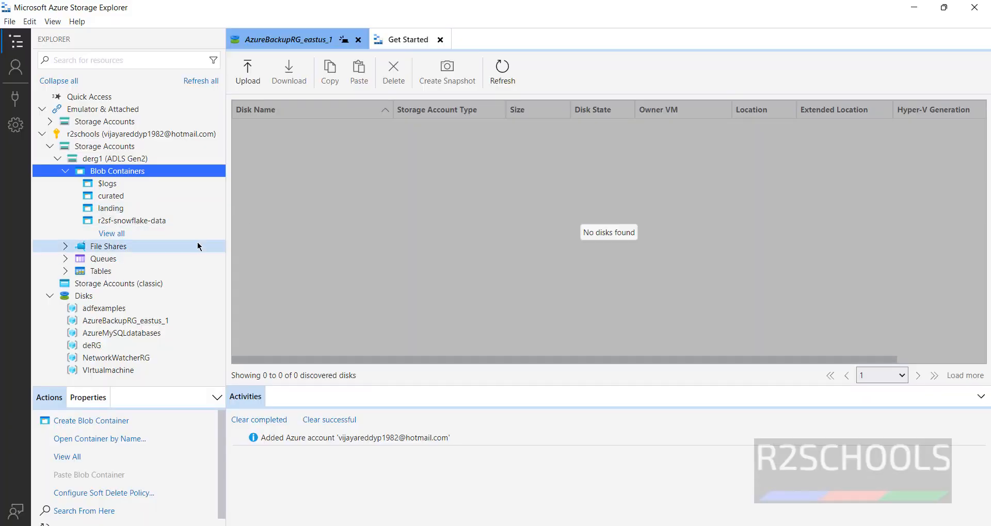
pyautogui.moveTo(525, 234)
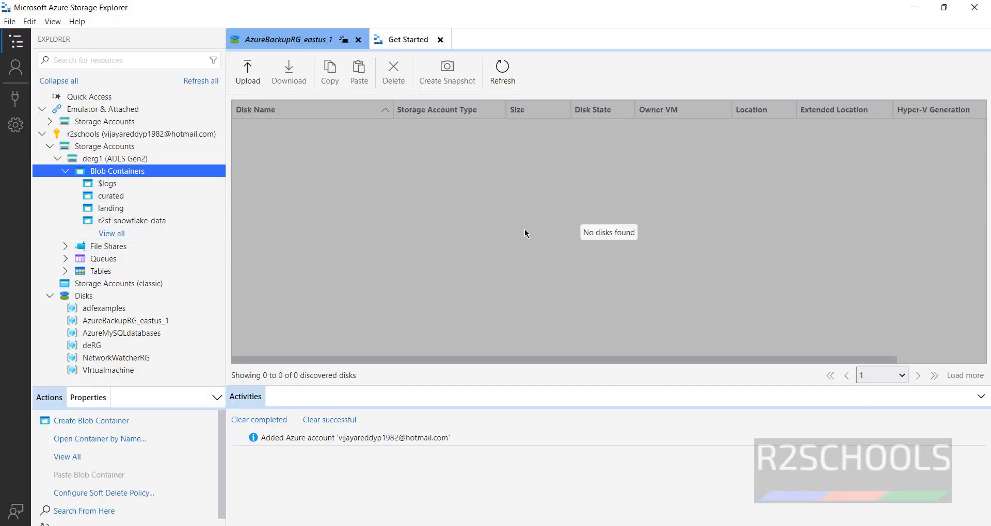